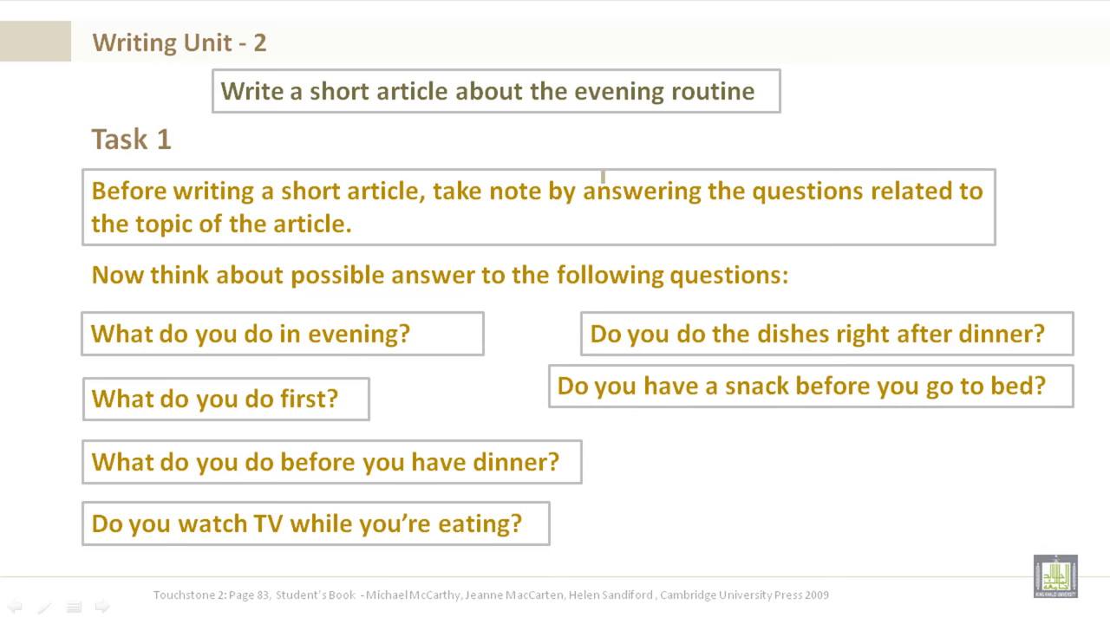
Step: Advance the slideshow from the Task 1 questions to the Task 2 heading slide
left_click(101, 607)
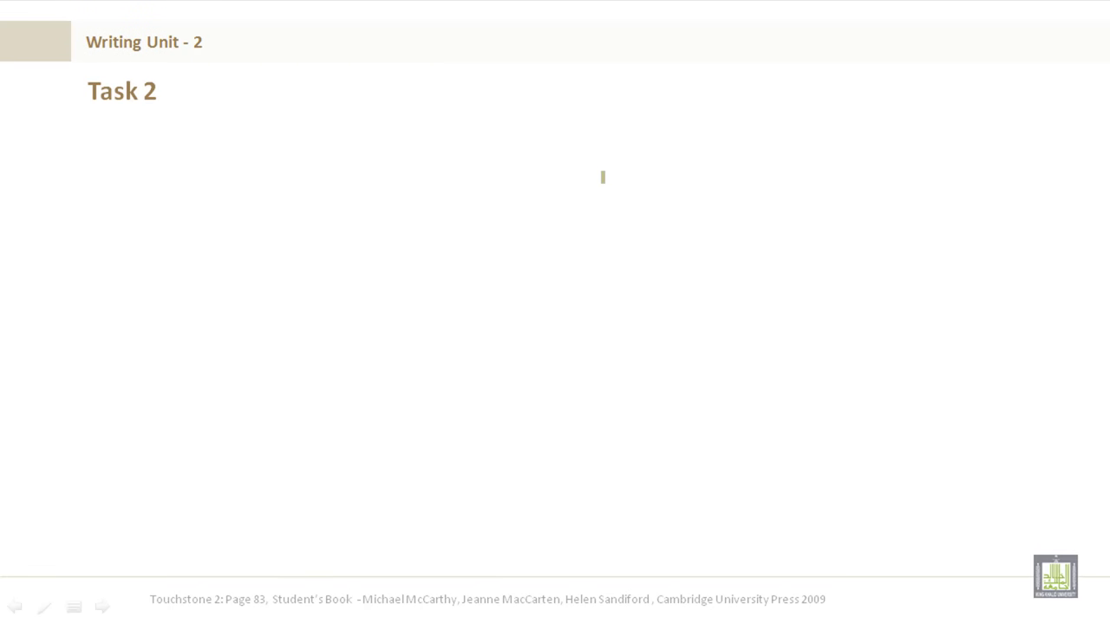